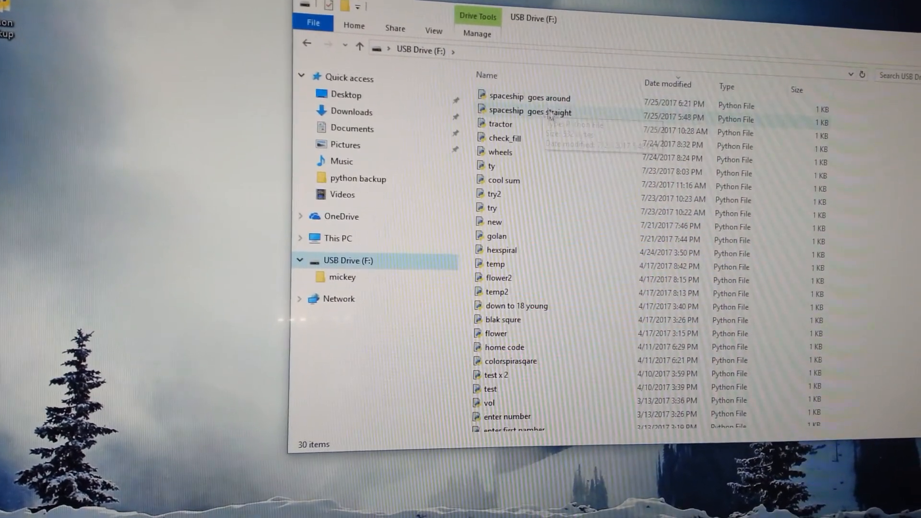
Open 'spaceship goes straight.py' from the USB drive in IDLE 3.6 (32-bit)
{"action": "left_click", "coordinate": [552, 112]}
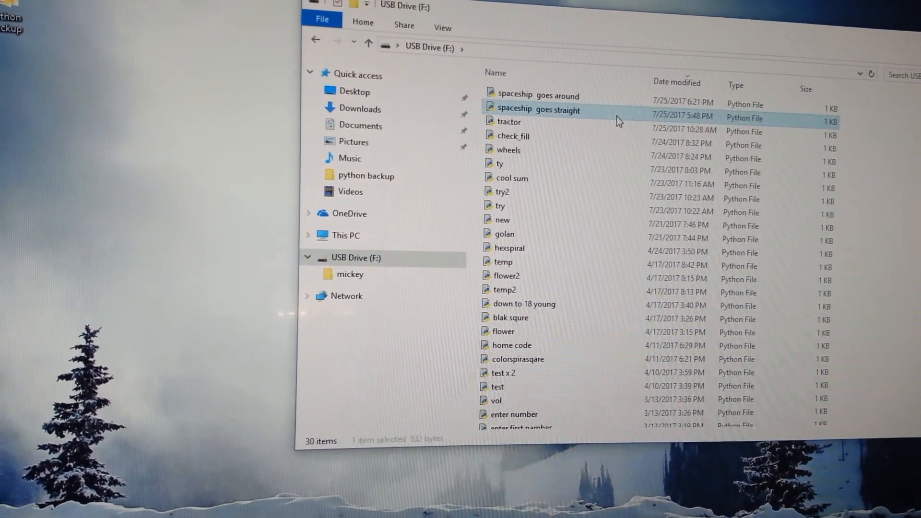
{"action": "right_click", "coordinate": [541, 109]}
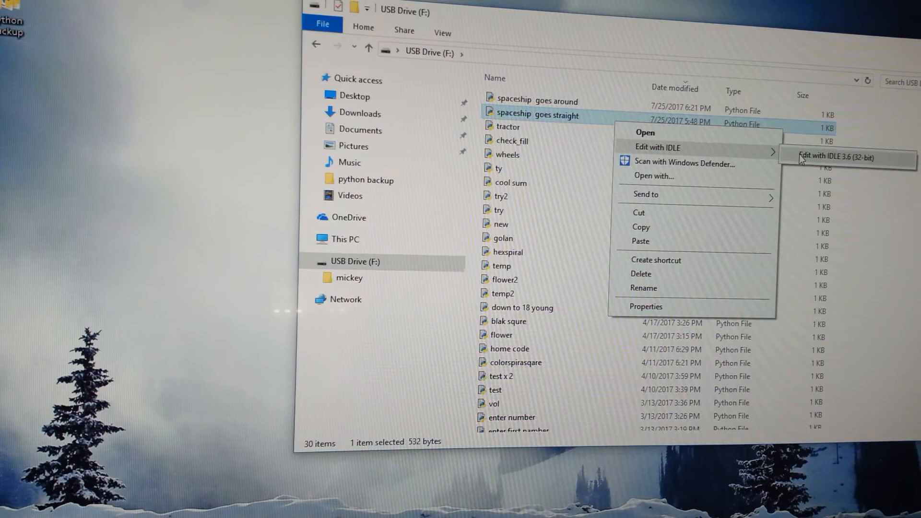
{"action": "left_click", "coordinate": [837, 157]}
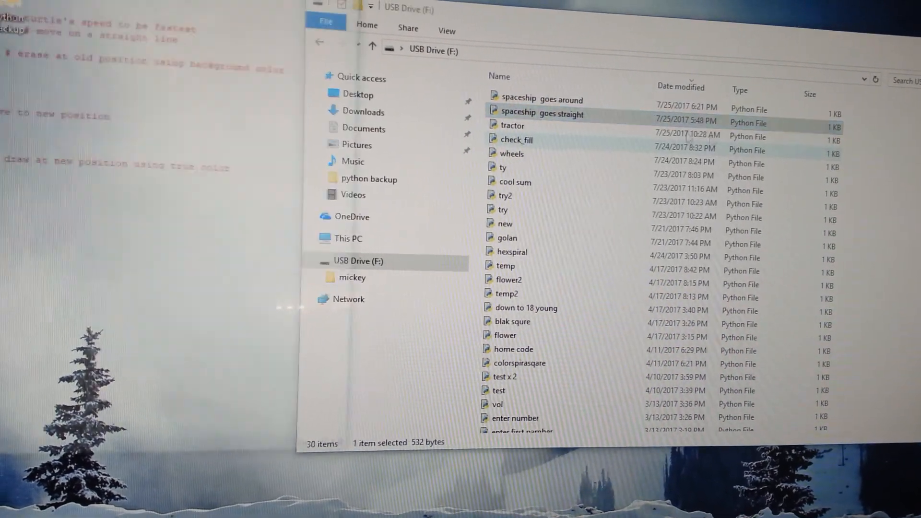
{"action": "double_click", "coordinate": [542, 113]}
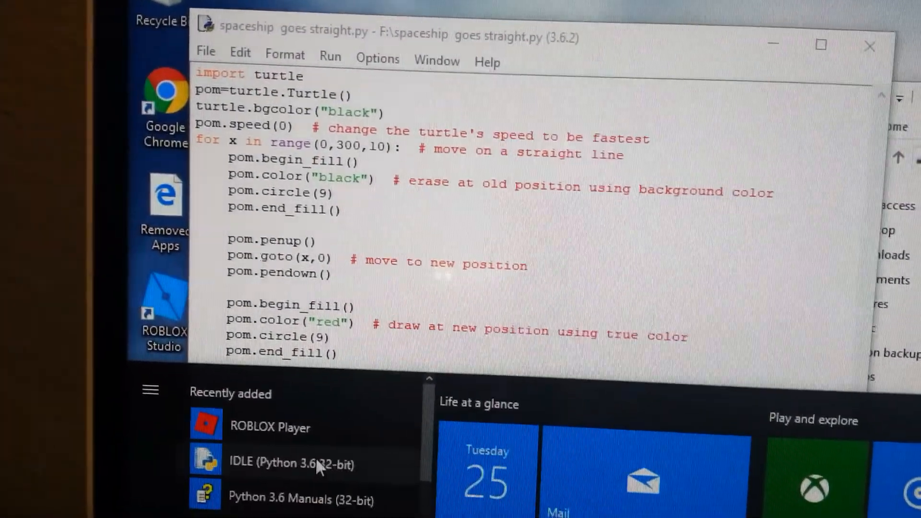
Launch the IDLE shell and run import turtle
{"action": "left_click", "coordinate": [292, 463]}
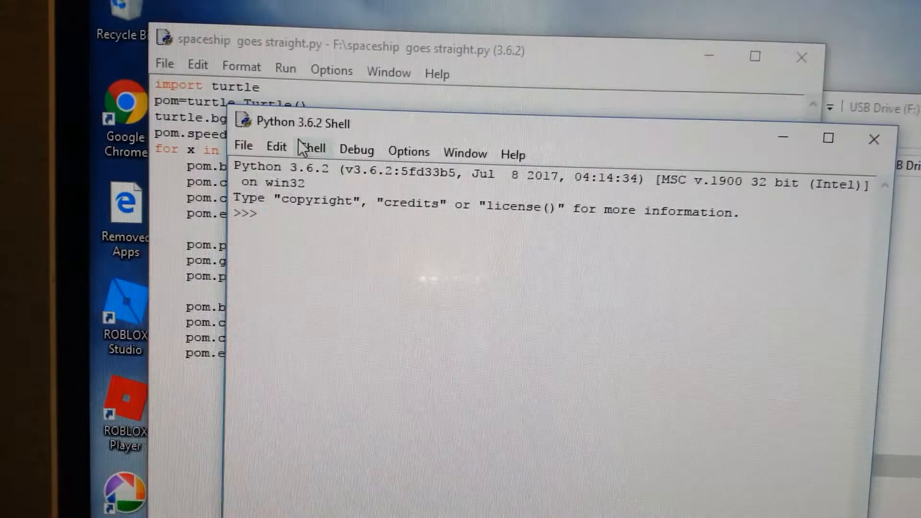
{"action": "type", "text": "i"}
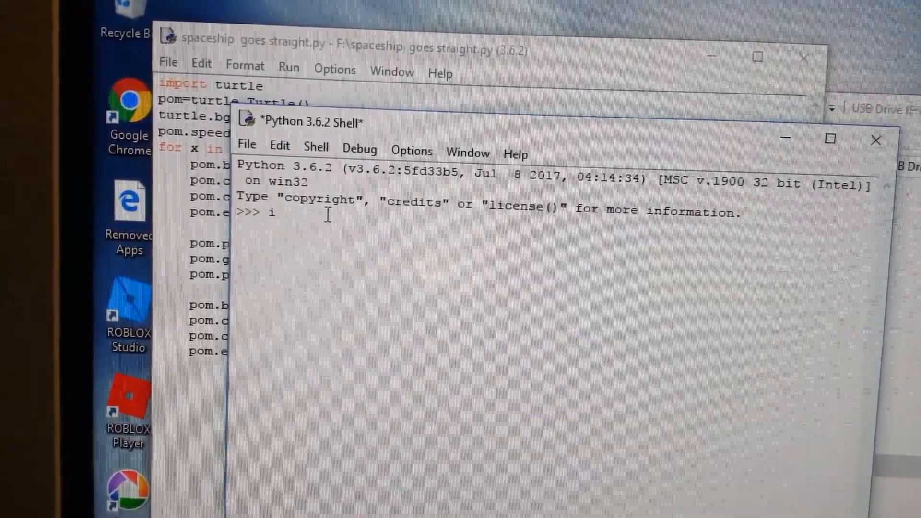
{"action": "type", "text": "mport"}
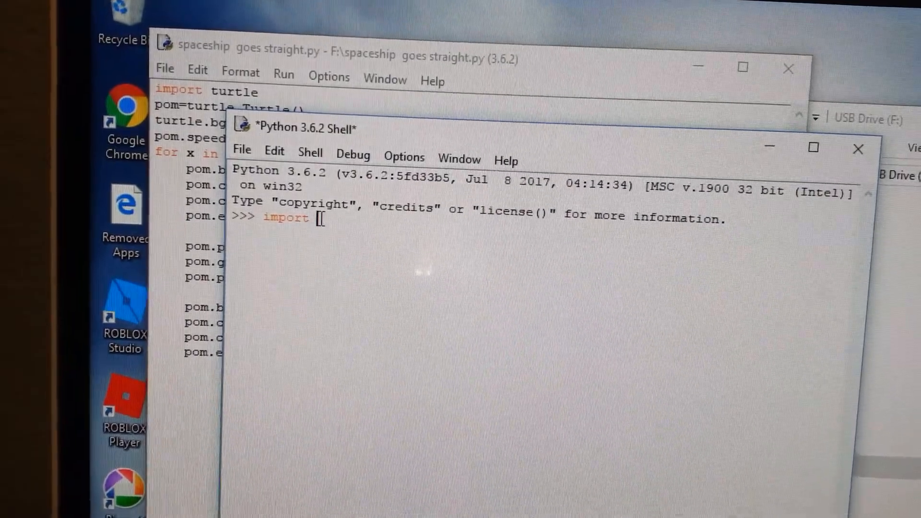
{"action": "type", "text": "turtle"}
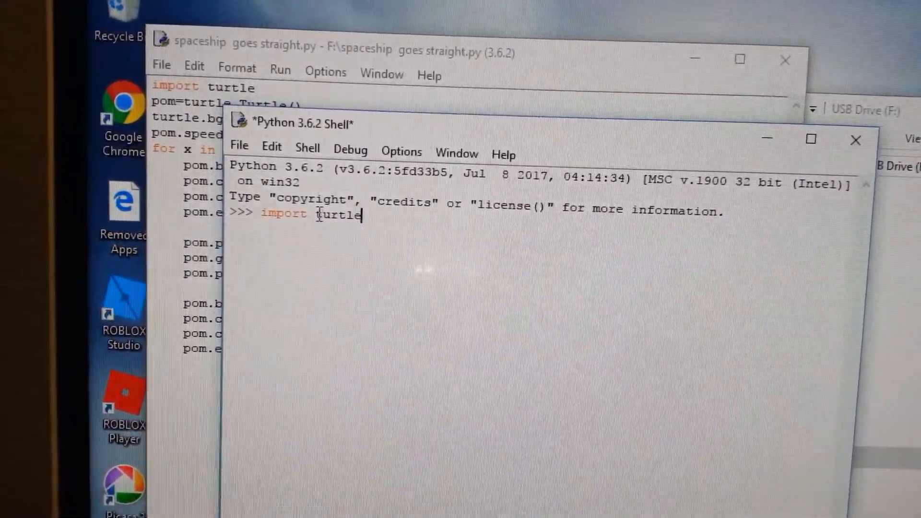
{"action": "key", "text": "Return"}
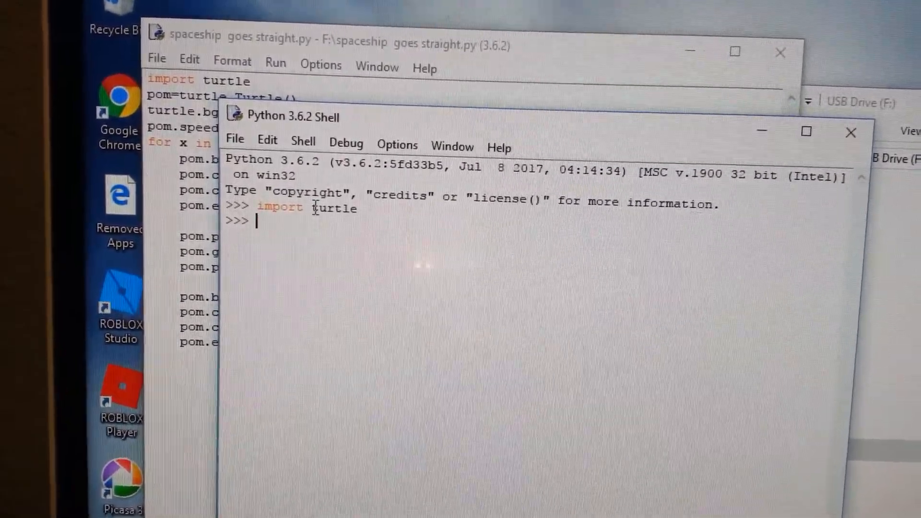
Type help(turtle.speed in the shell, correcting a stray character
{"action": "type", "text": "he"}
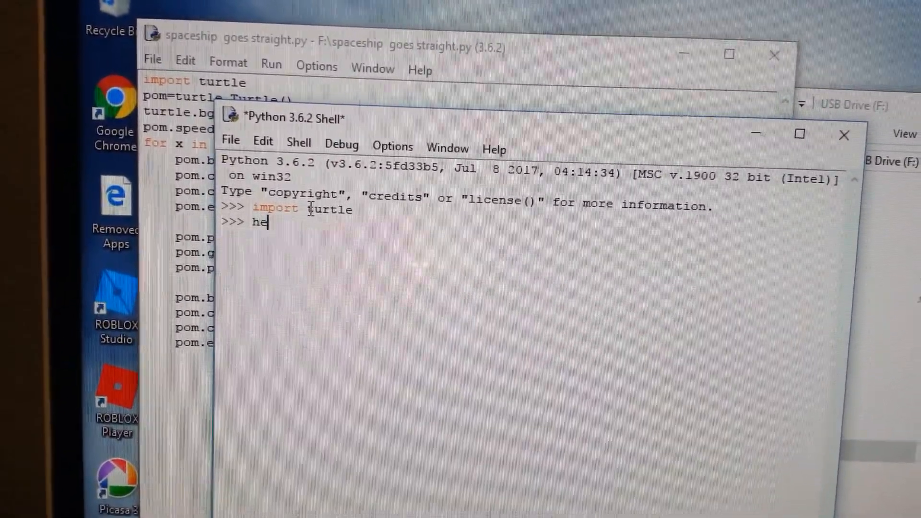
{"action": "type", "text": "lp"}
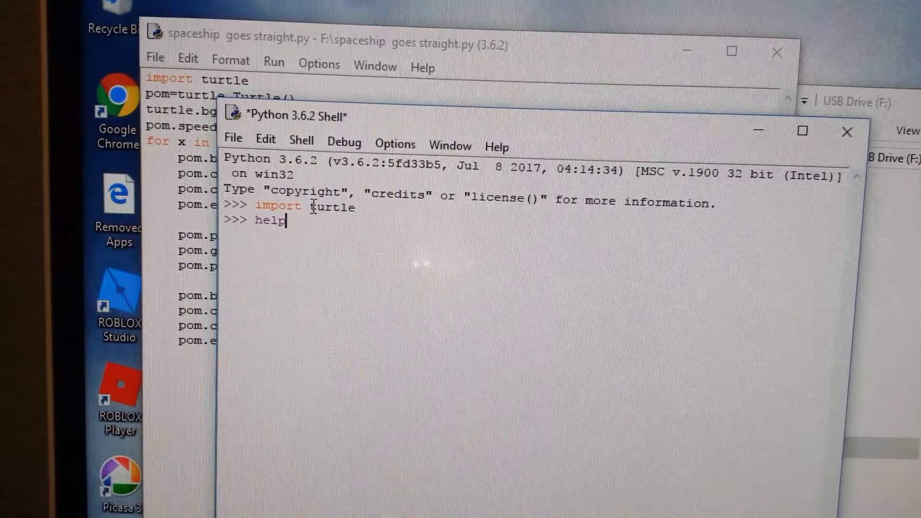
{"action": "type", "text": "("}
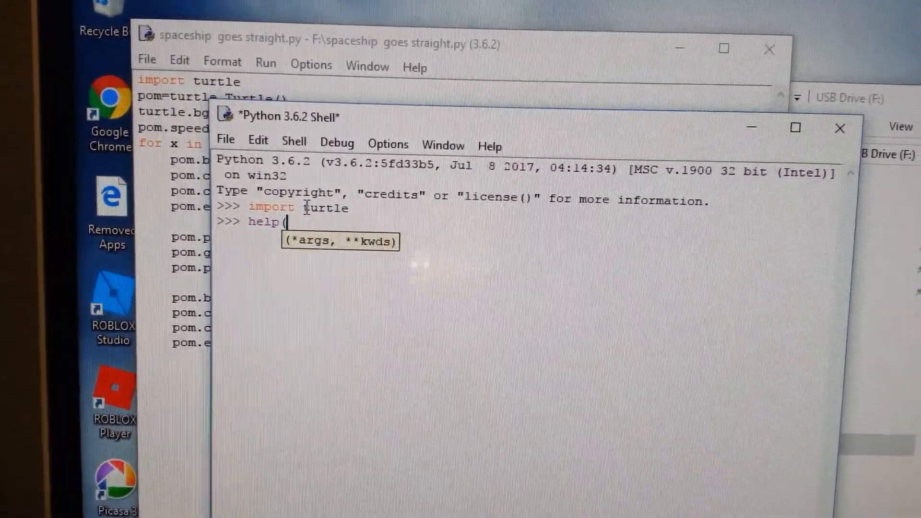
{"action": "type", "text": "s"}
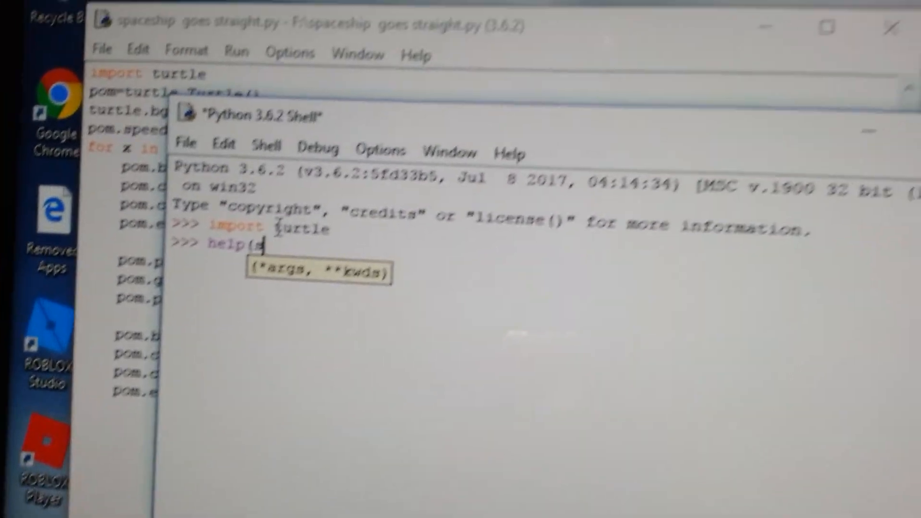
{"action": "key", "text": "backspace"}
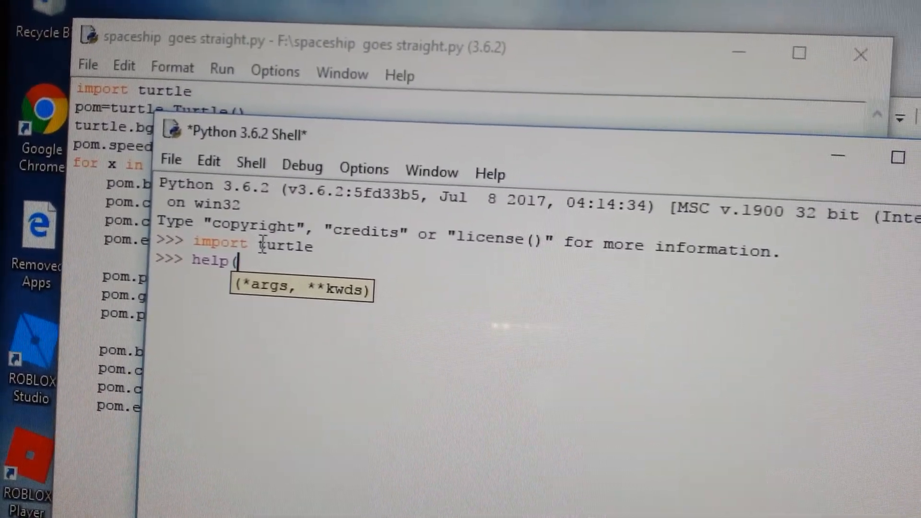
{"action": "type", "text": "turtl"}
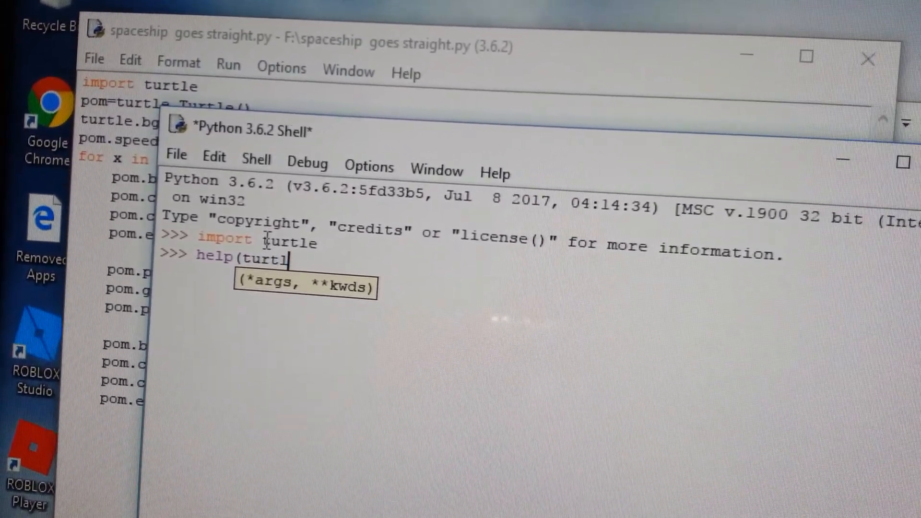
{"action": "type", "text": "e"}
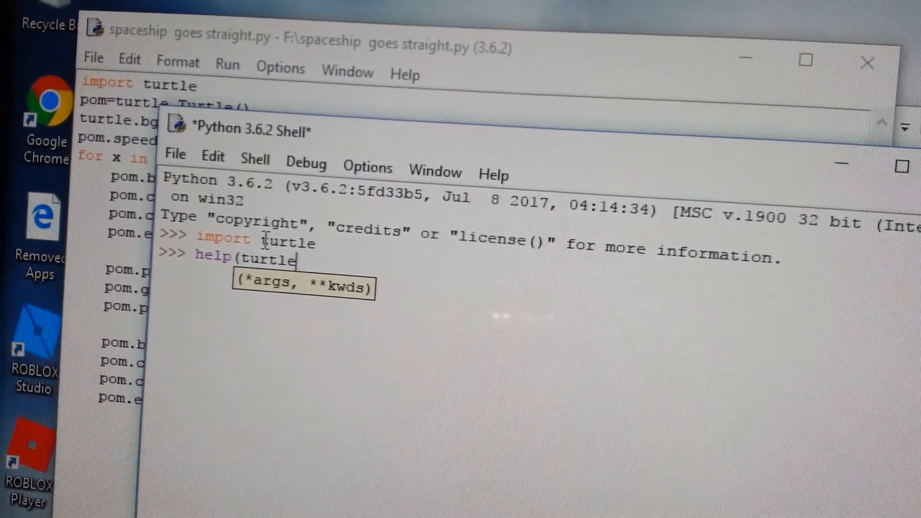
{"action": "type", "text": ".s"}
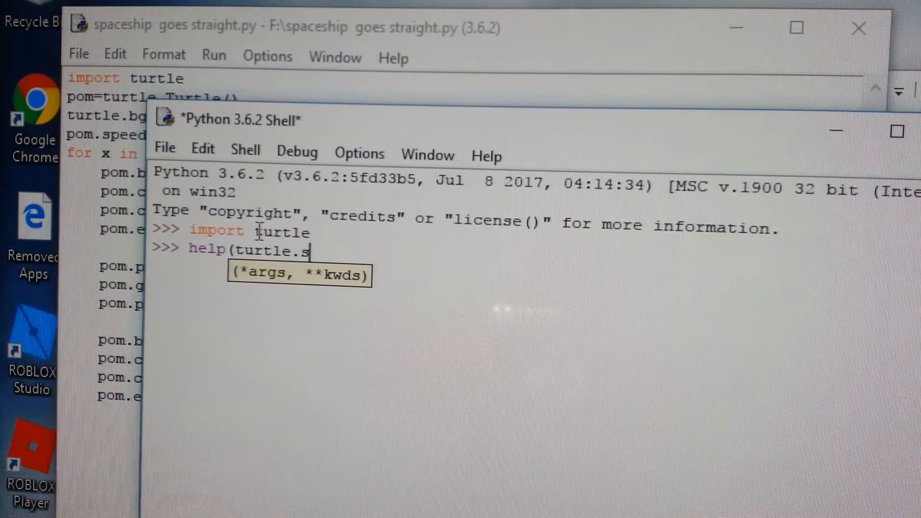
{"action": "type", "text": "peed"}
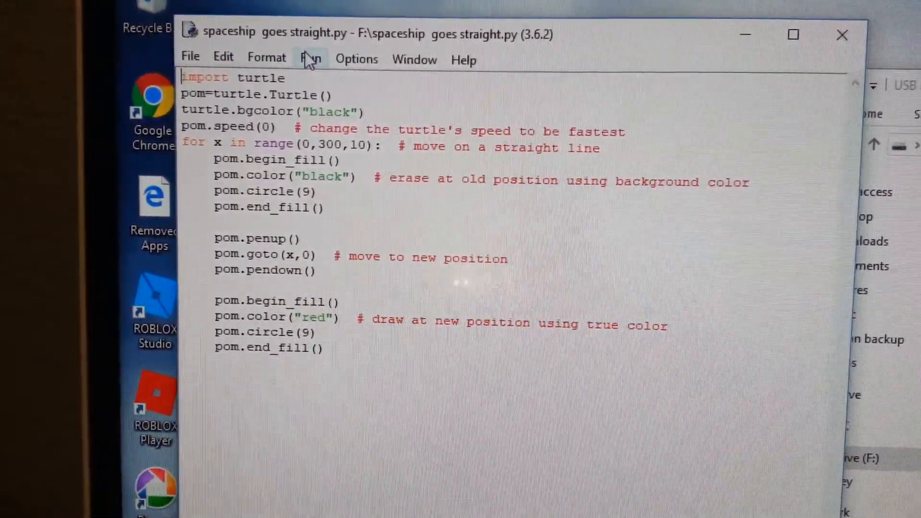
Click into the spaceship goes straight editor to make a code change
{"action": "left_click", "coordinate": [311, 57]}
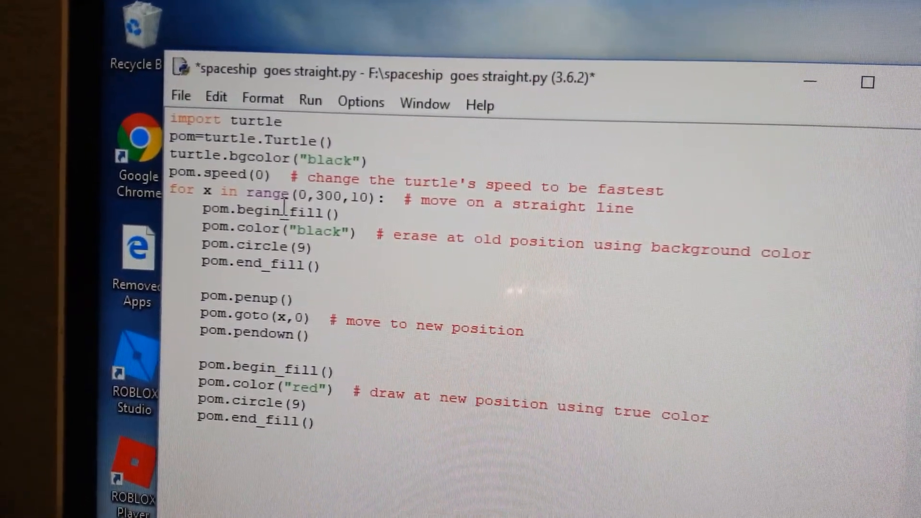
Run the straight-line spaceship script with Run > Run Module
{"action": "left_click", "coordinate": [294, 104]}
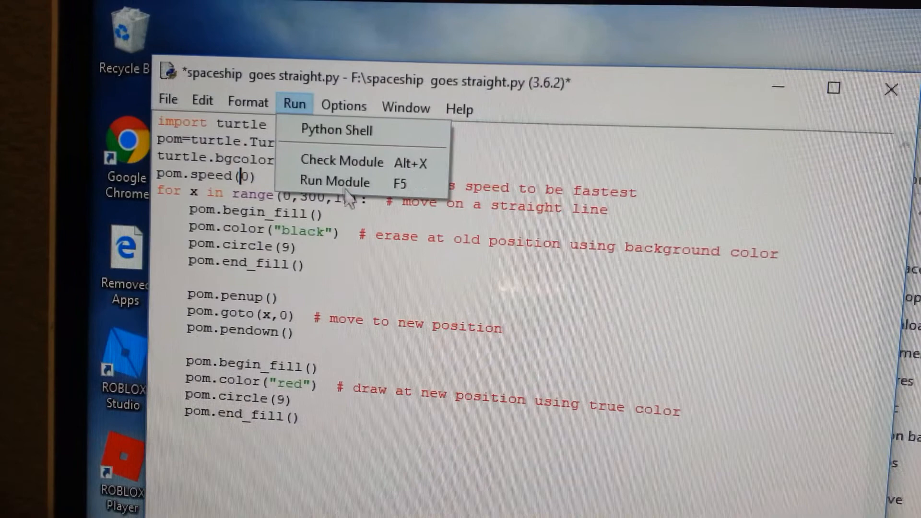
{"action": "left_click", "coordinate": [336, 183]}
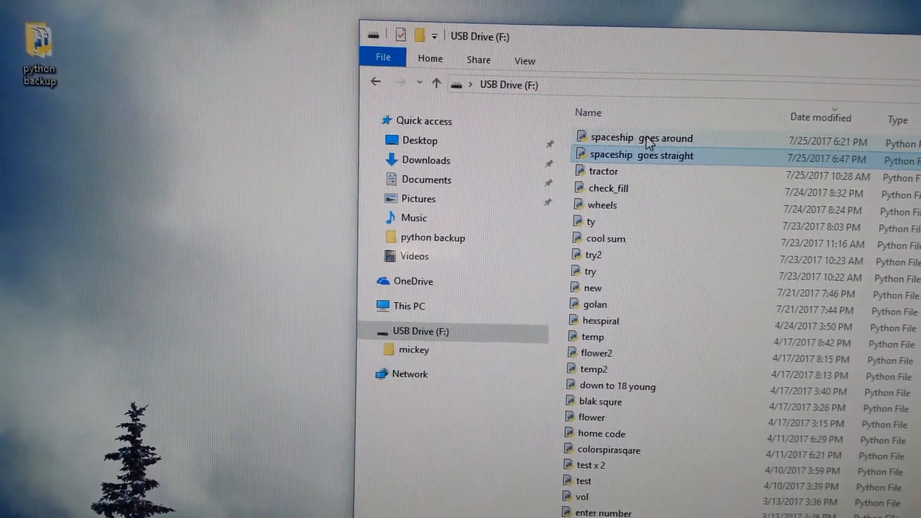
{"action": "mouse_move", "coordinate": [647, 139]}
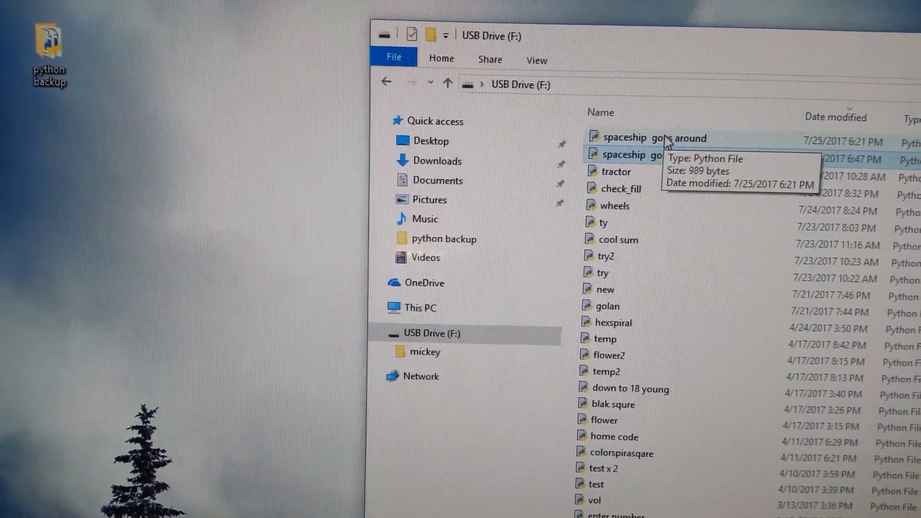
Open 'spaceship goes around' from the USB drive in the IDLE editor
{"action": "double_click", "coordinate": [642, 138]}
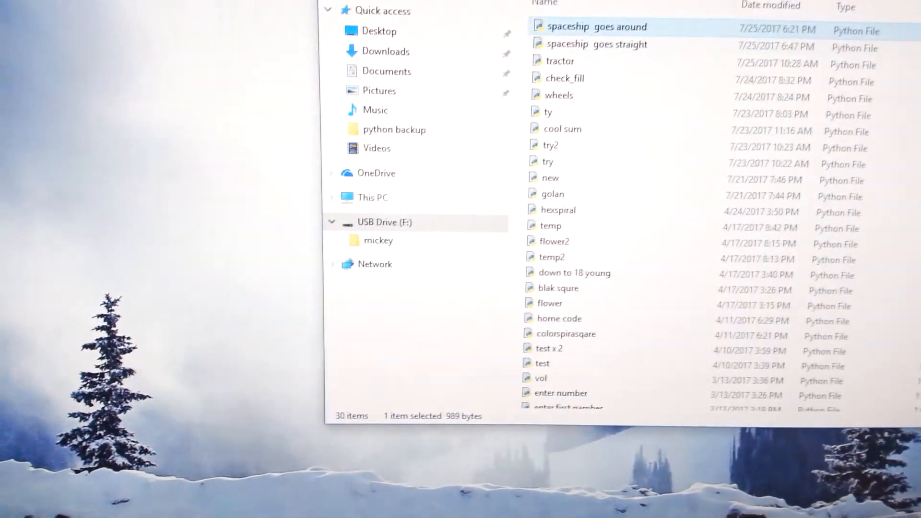
{"action": "right_click", "coordinate": [593, 26]}
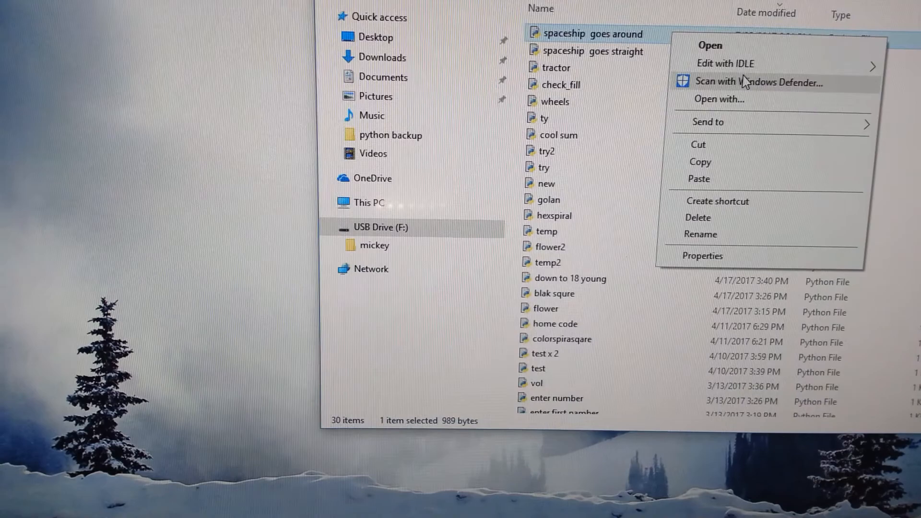
{"action": "left_click", "coordinate": [725, 63]}
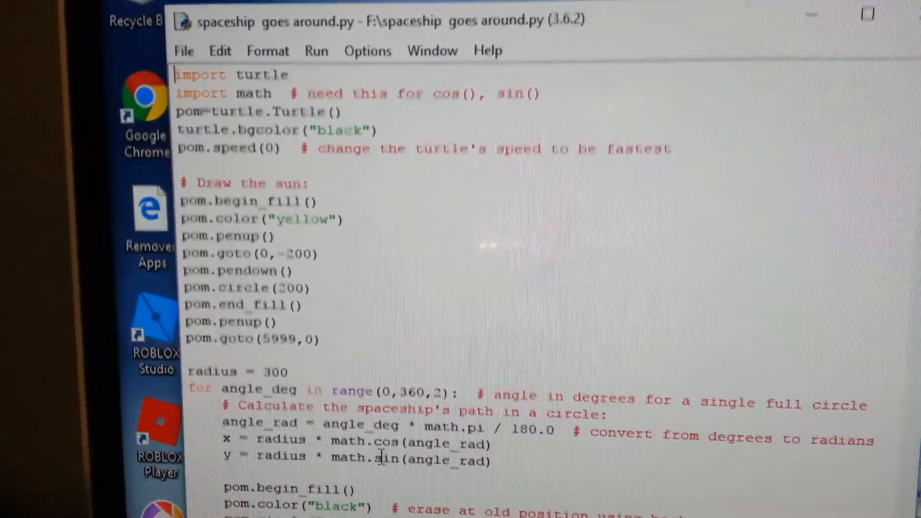
{"action": "scroll", "scroll_direction": "down", "scroll_amount": 3}
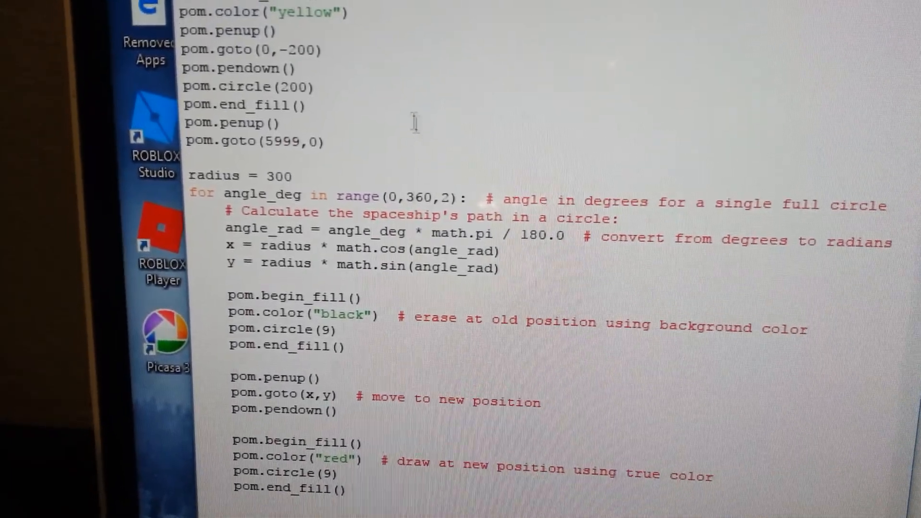
{"action": "scroll", "scroll_direction": "up", "scroll_amount": 3}
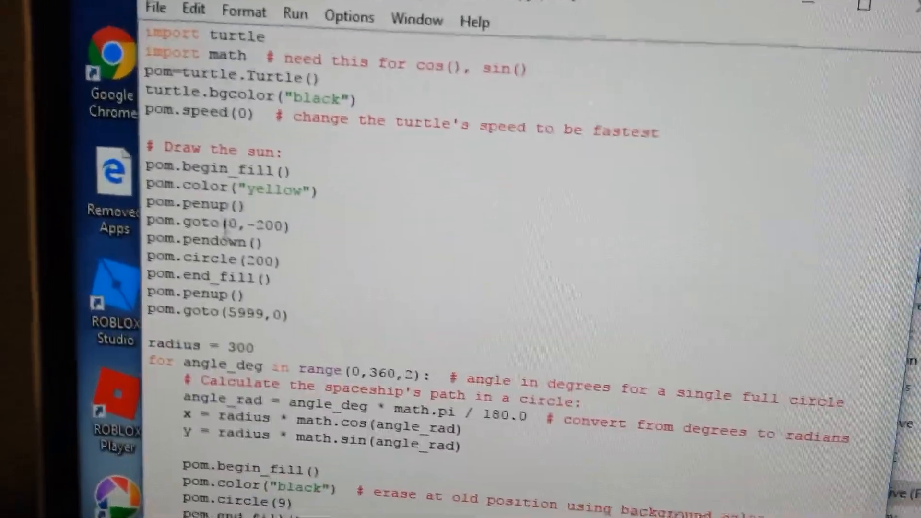
{"action": "scroll", "scroll_direction": "down", "scroll_amount": 3}
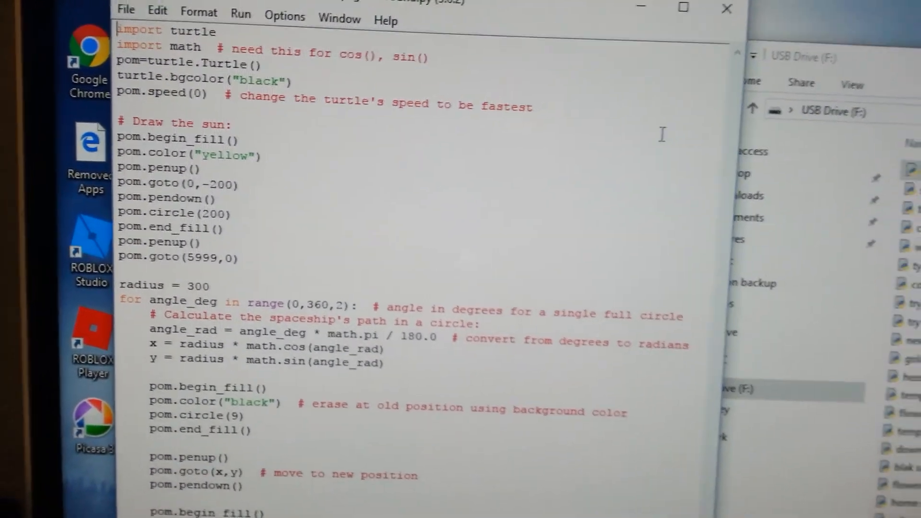
Scroll through the sun-drawing code to find the pom.goto(5999,0) line
{"action": "scroll", "scroll_direction": "down", "scroll_amount": 3}
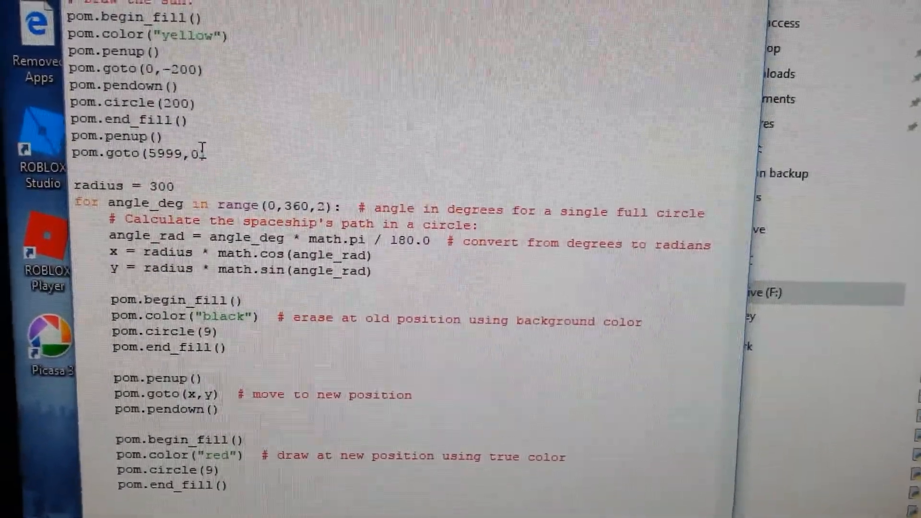
{"action": "scroll", "scroll_direction": "up", "scroll_amount": 3}
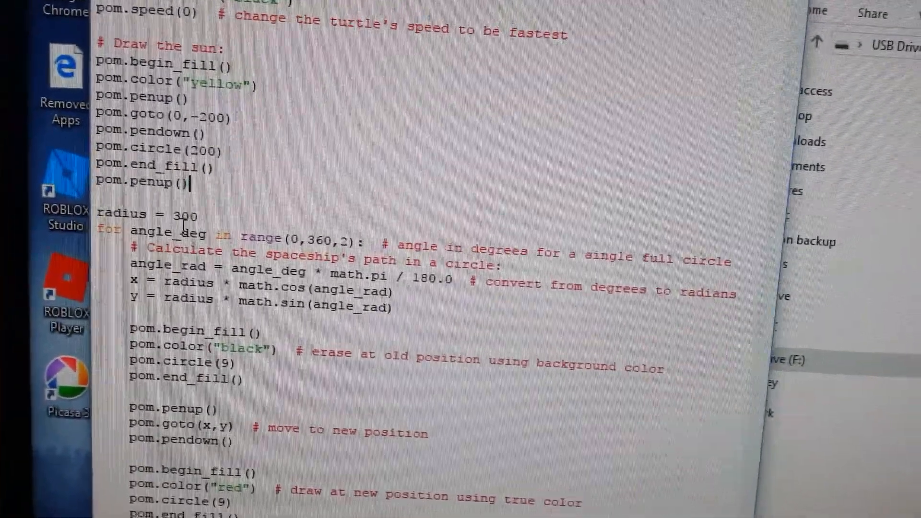
{"action": "scroll", "scroll_direction": "up", "scroll_amount": 3}
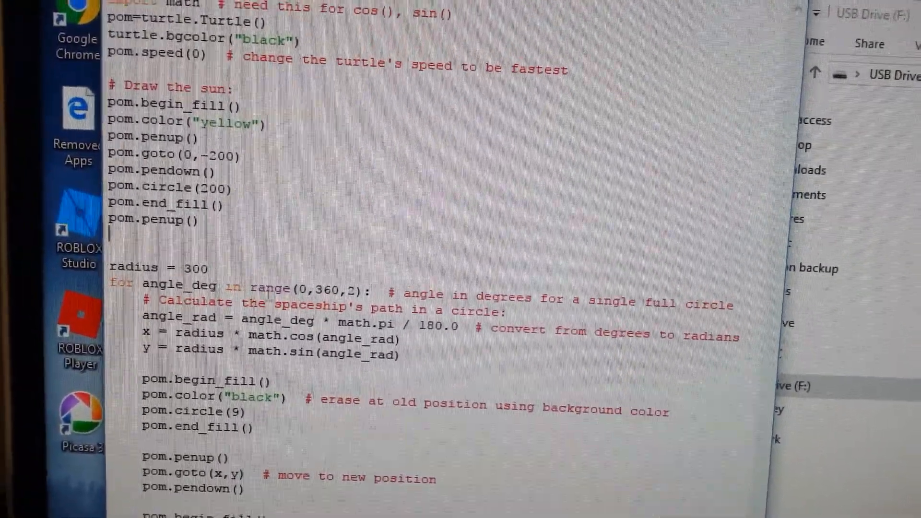
{"action": "scroll", "scroll_direction": "down", "scroll_amount": 3}
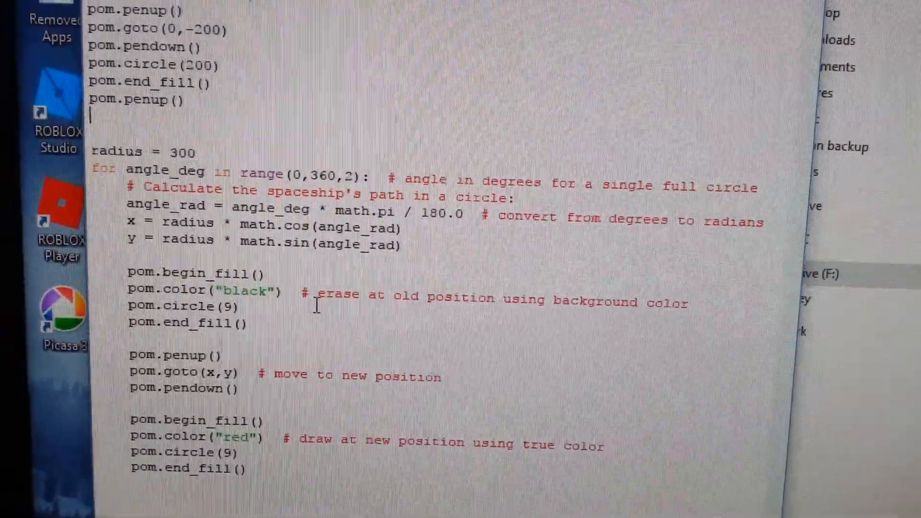
{"action": "scroll", "scroll_direction": "up", "scroll_amount": 3}
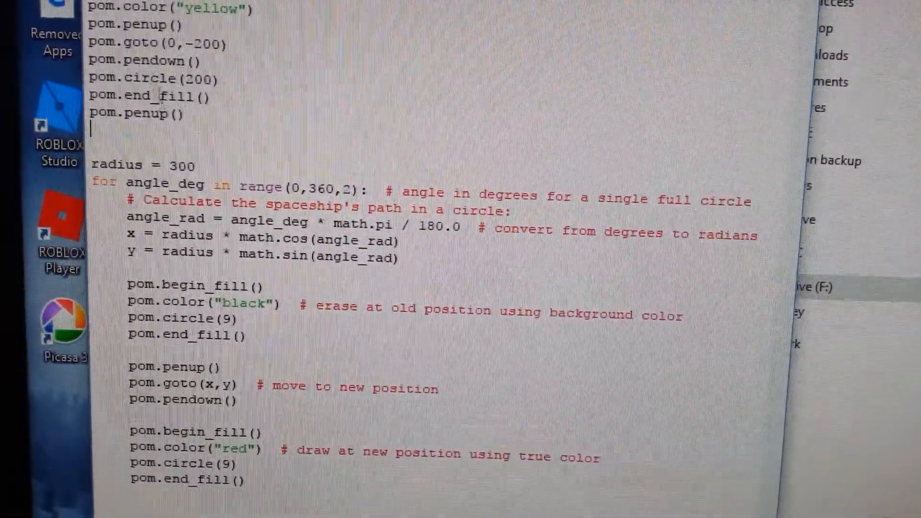
{"action": "scroll", "scroll_direction": "up", "scroll_amount": 3}
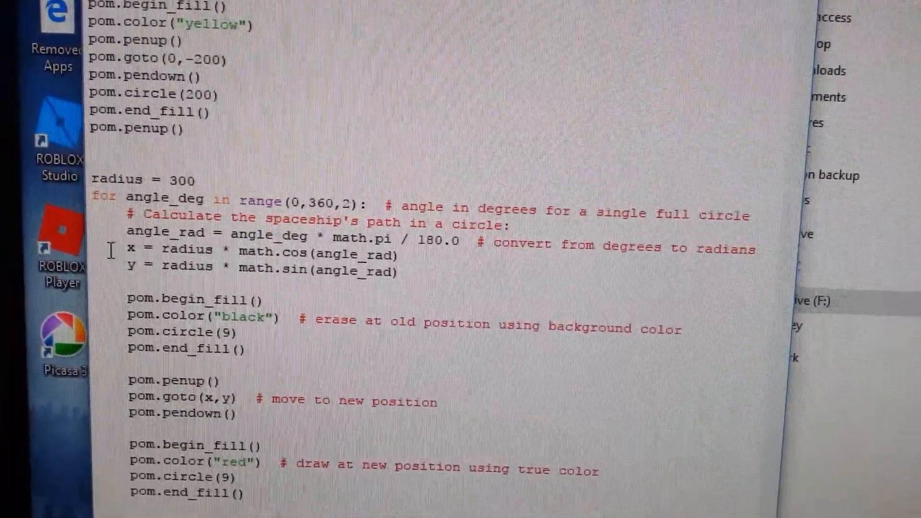
Type pom.goto(5559, 0) on the line after pom.penup()
{"action": "scroll", "scroll_direction": "up", "scroll_amount": 3}
{"action": "type", "text": "pom."}
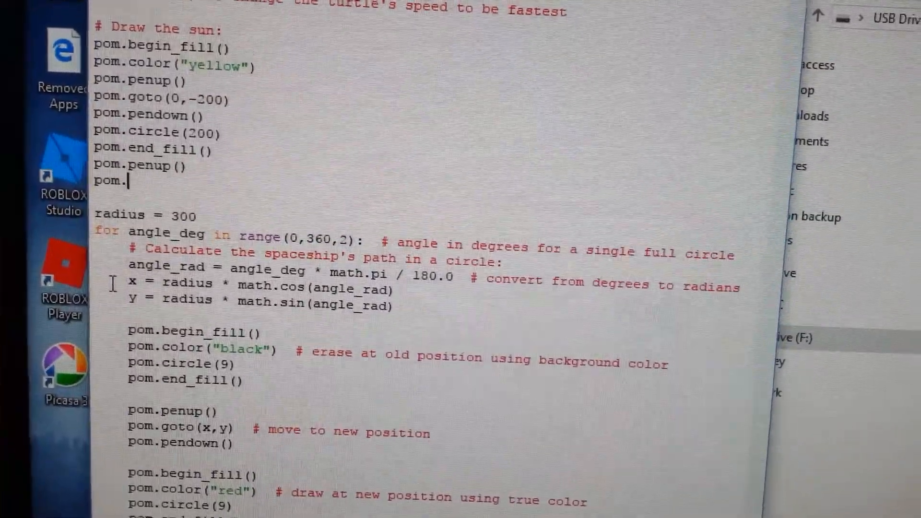
{"action": "type", "text": "goto"}
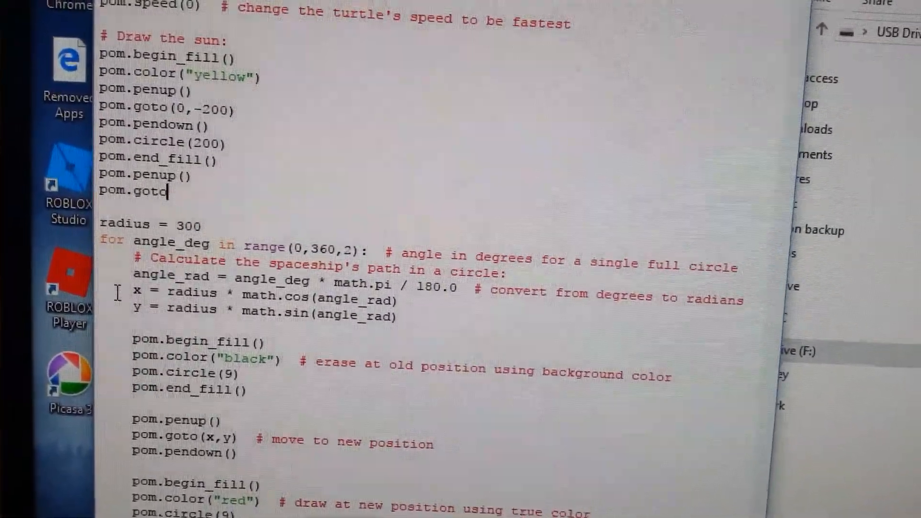
{"action": "type", "text": "("}
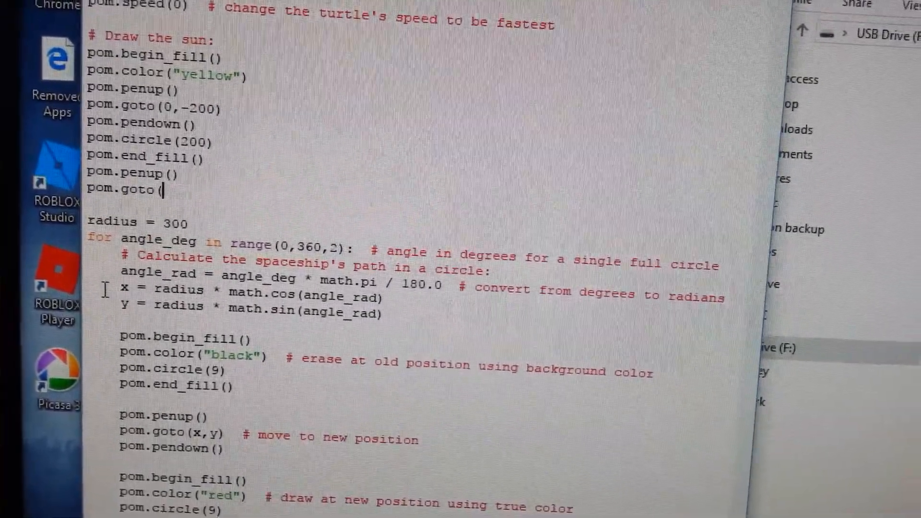
{"action": "type", "text": "5559"}
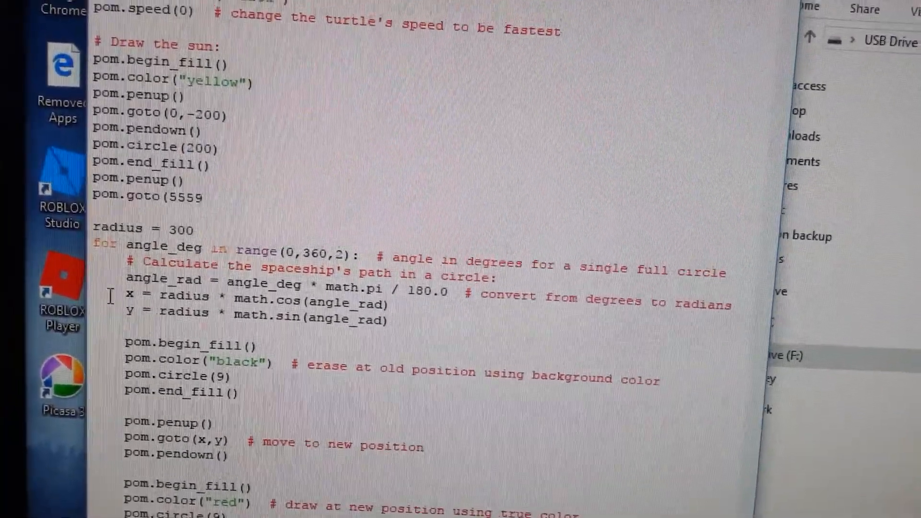
{"action": "type", "text": ", 0"}
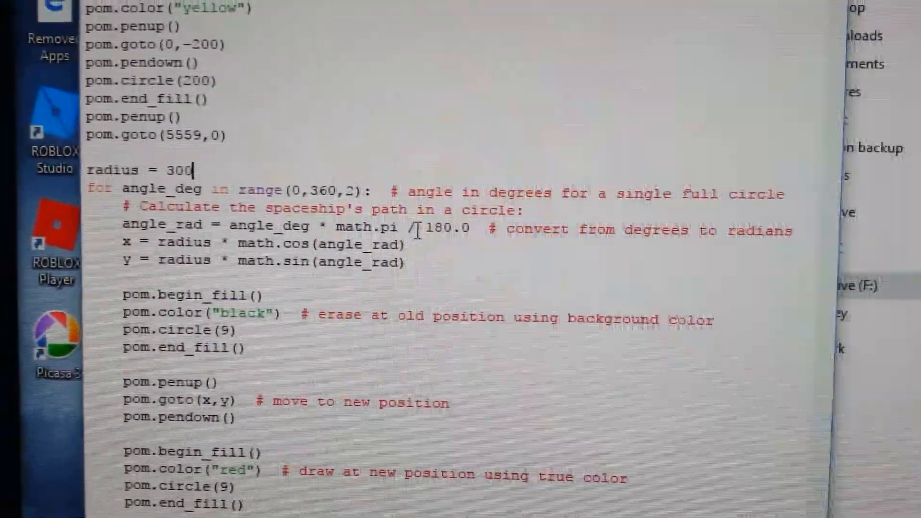
Run the edited spaceship goes around module, showing the yellow sun and red dot
{"action": "scroll", "scroll_direction": "up", "scroll_amount": 3}
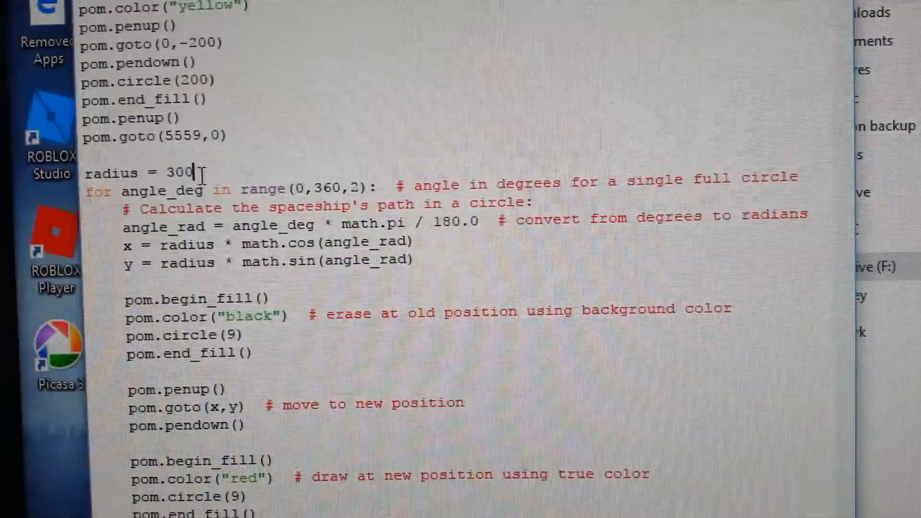
{"action": "scroll", "scroll_direction": "up", "scroll_amount": 3}
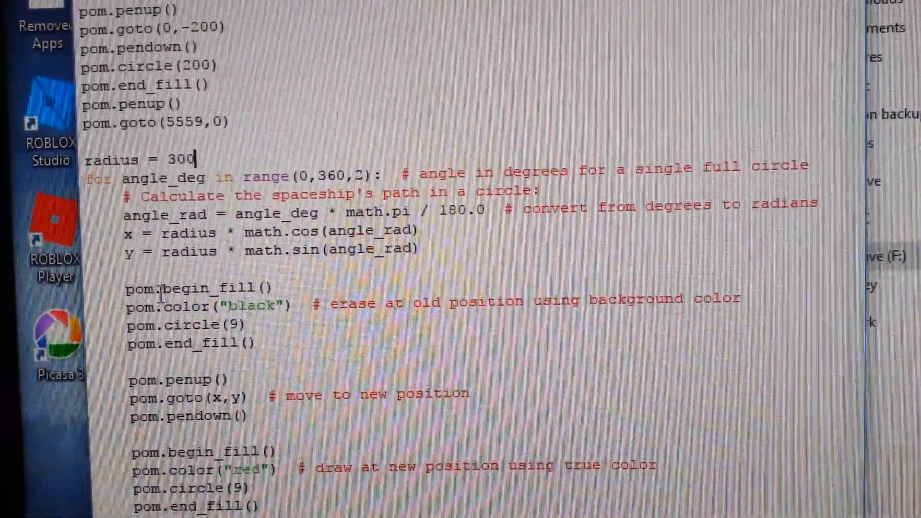
{"action": "scroll", "scroll_direction": "down", "scroll_amount": 3}
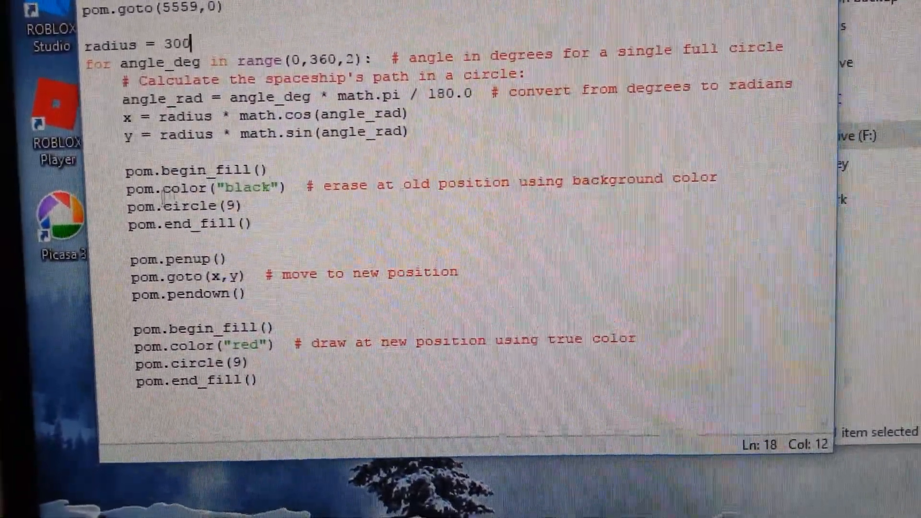
{"action": "scroll", "scroll_direction": "up", "scroll_amount": 3}
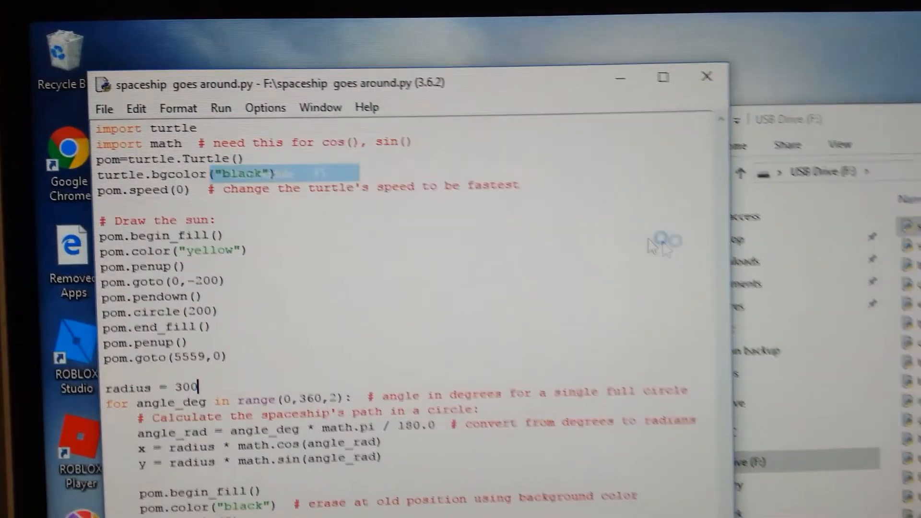
{"action": "left_click", "coordinate": [220, 108]}
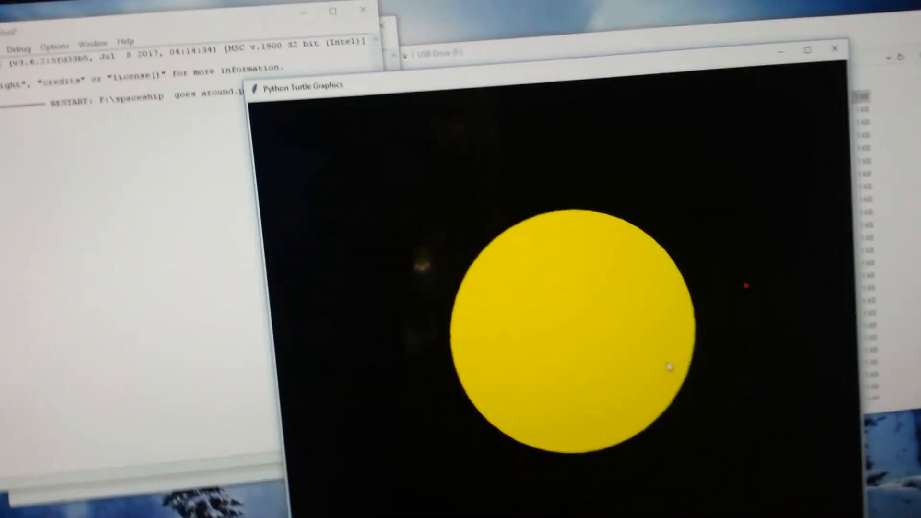